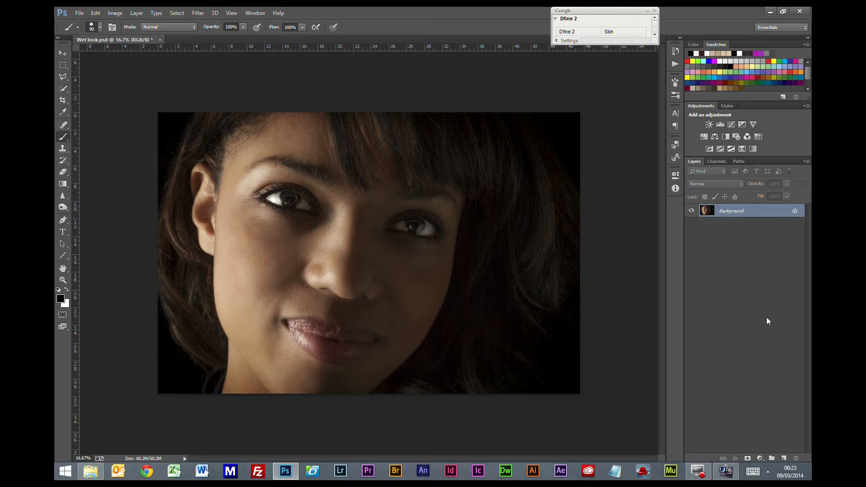
pyautogui.moveTo(767, 309)
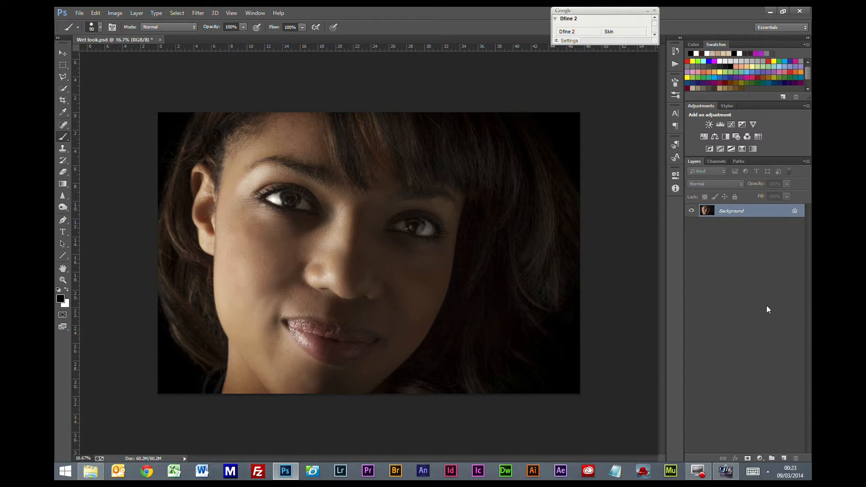
pyautogui.moveTo(307, 234)
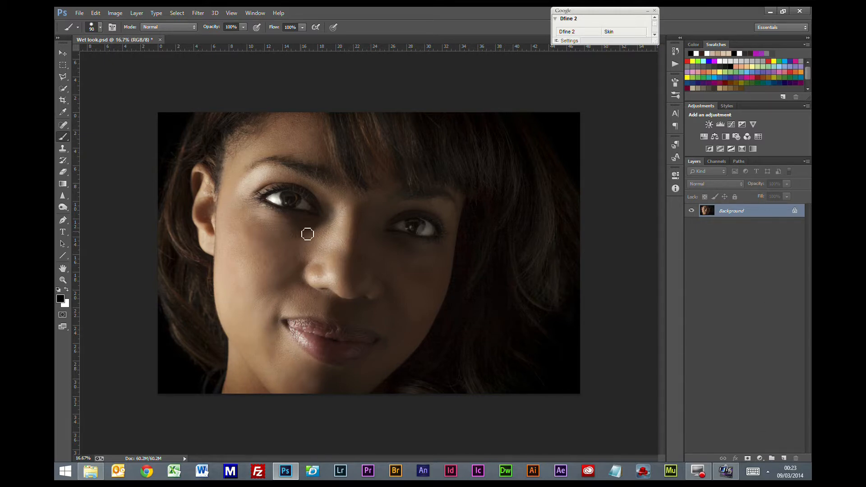
pyautogui.moveTo(275, 183)
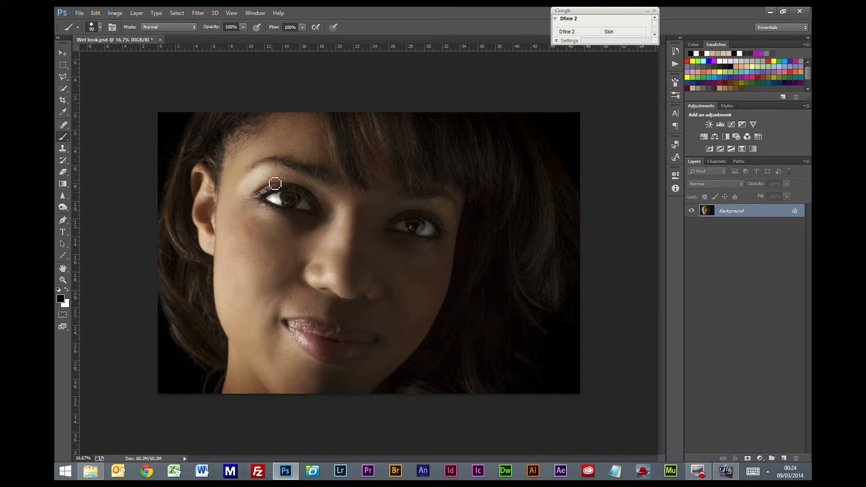
pyautogui.moveTo(302, 352)
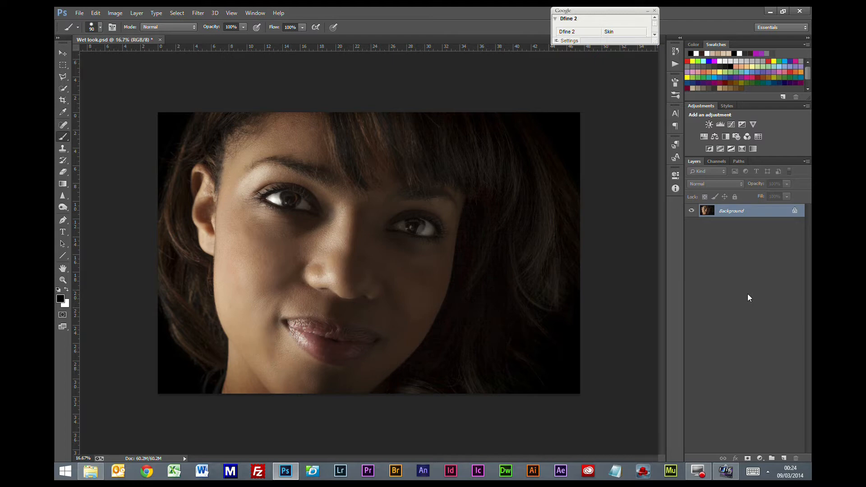
pyautogui.moveTo(752, 312)
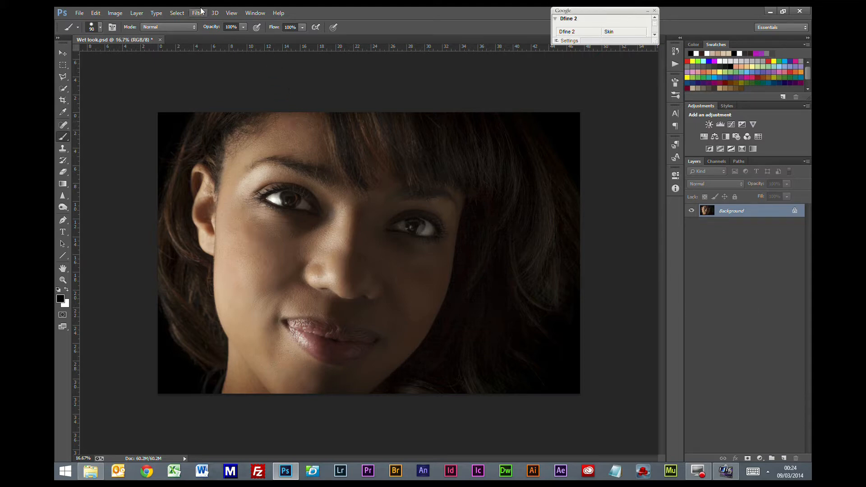
# Step: Open the Color Range dialog from the Select menu, set to sampled colors
pyautogui.click(177, 13)
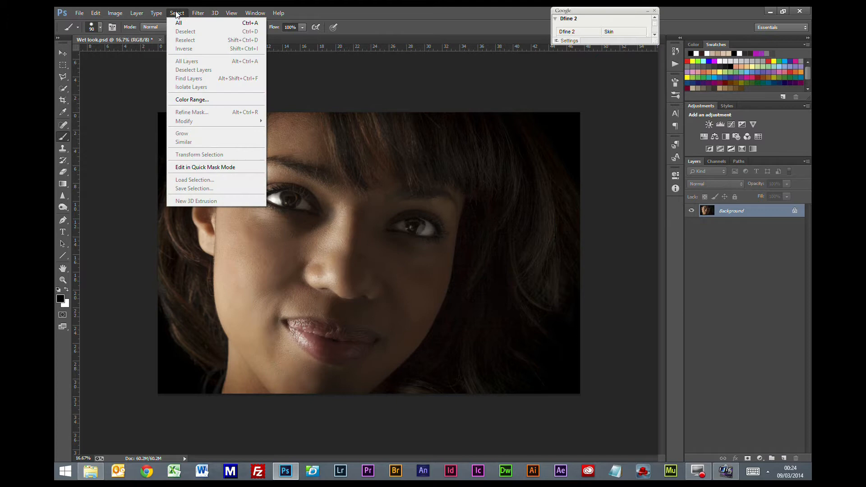
pyautogui.click(191, 99)
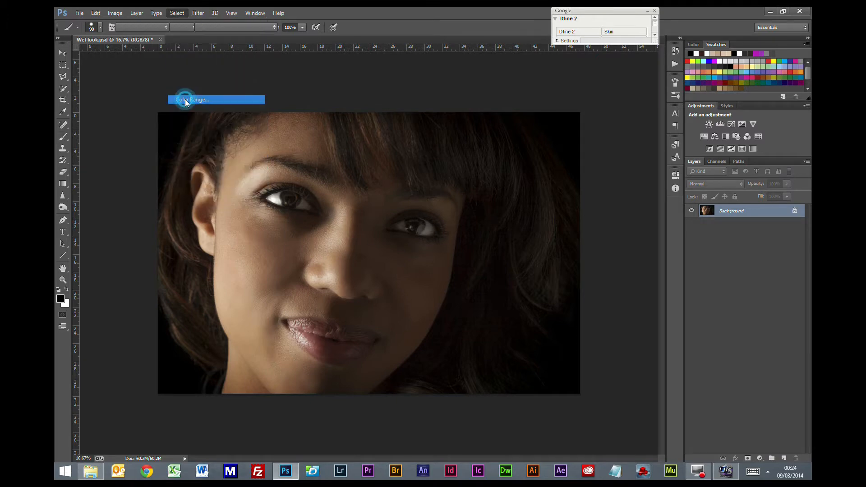
pyautogui.click(191, 99)
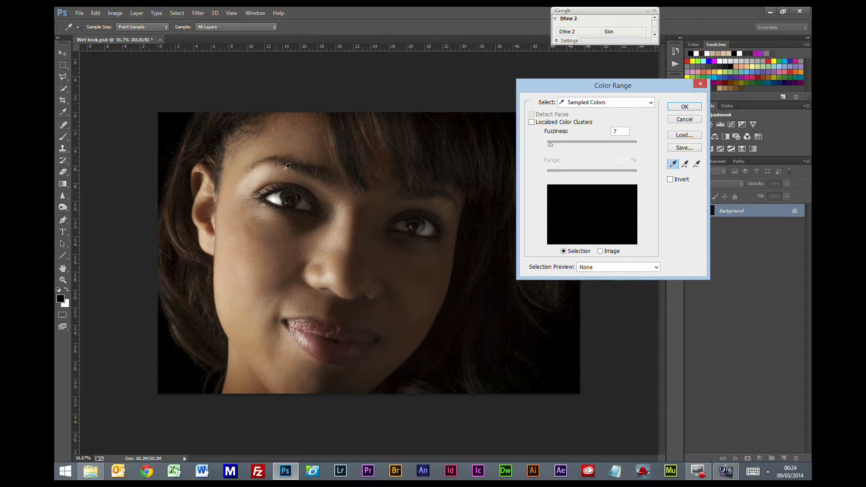
pyautogui.moveTo(278, 222)
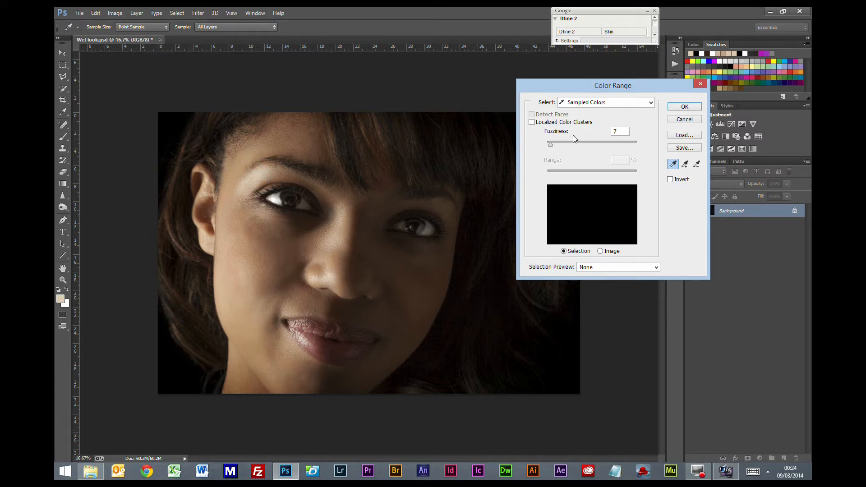
# Step: Sweep the Fuzziness slider high and low, settling on a low value isolating bright skin highlights
pyautogui.moveTo(550, 143); pyautogui.dragTo(553, 143)
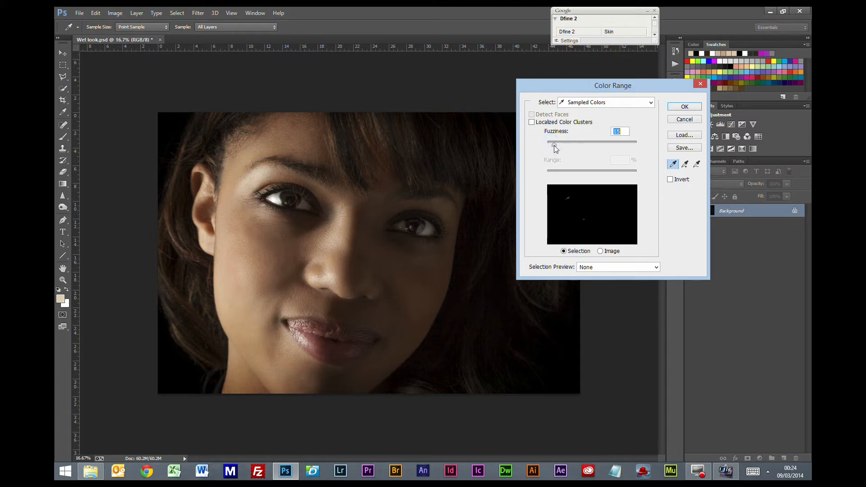
pyautogui.moveTo(553, 143); pyautogui.dragTo(562, 143)
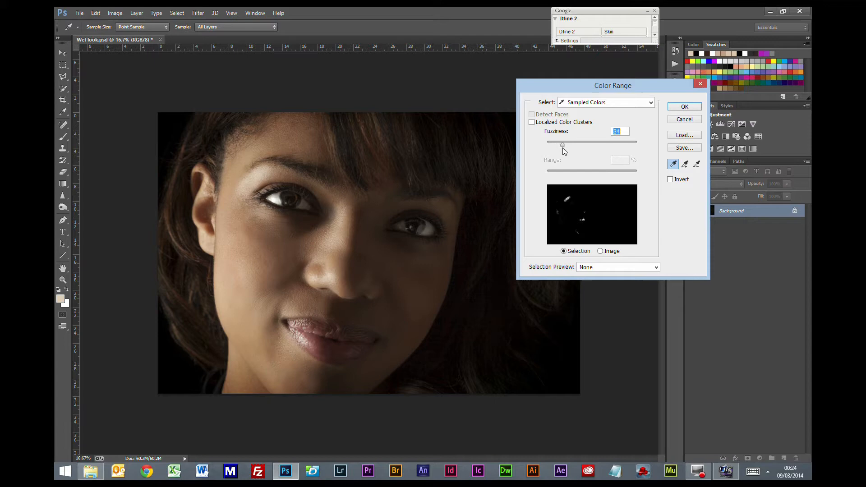
pyautogui.moveTo(562, 145); pyautogui.dragTo(559, 144)
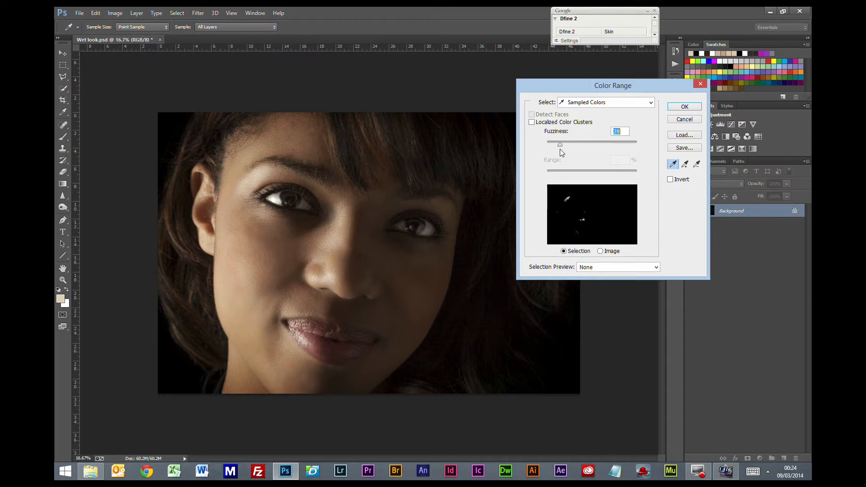
pyautogui.moveTo(559, 144); pyautogui.dragTo(635, 144)
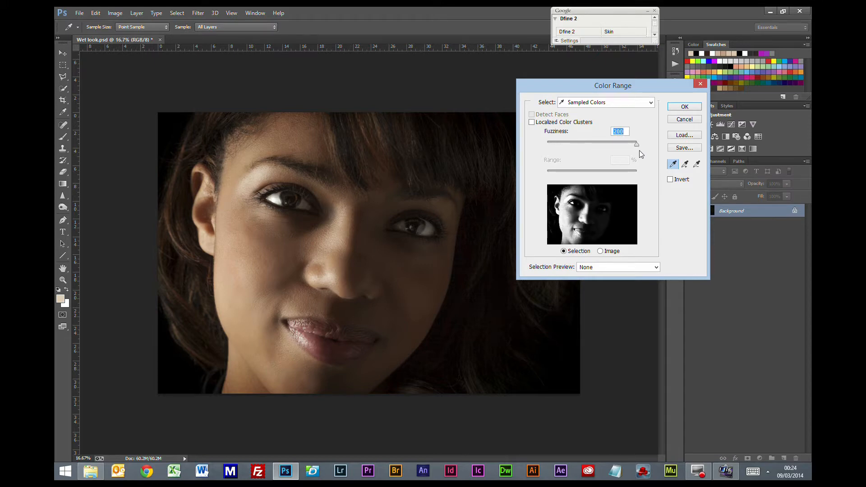
pyautogui.moveTo(635, 144); pyautogui.dragTo(627, 144)
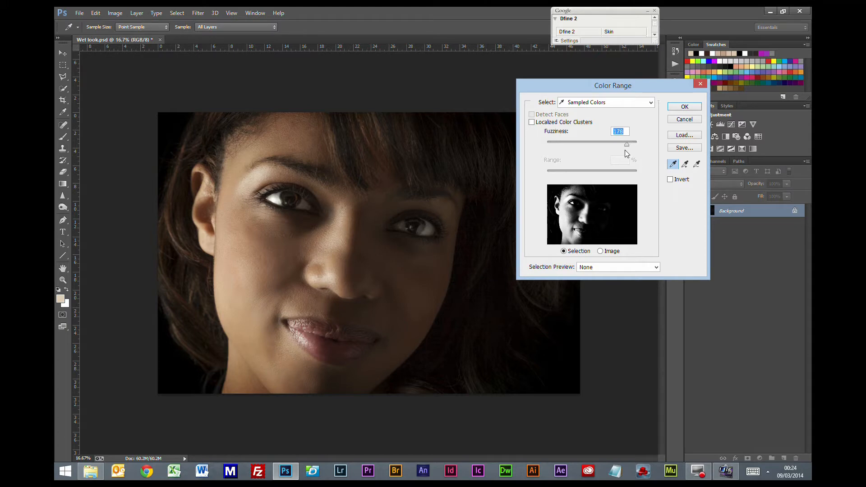
pyautogui.moveTo(626, 145); pyautogui.dragTo(604, 144)
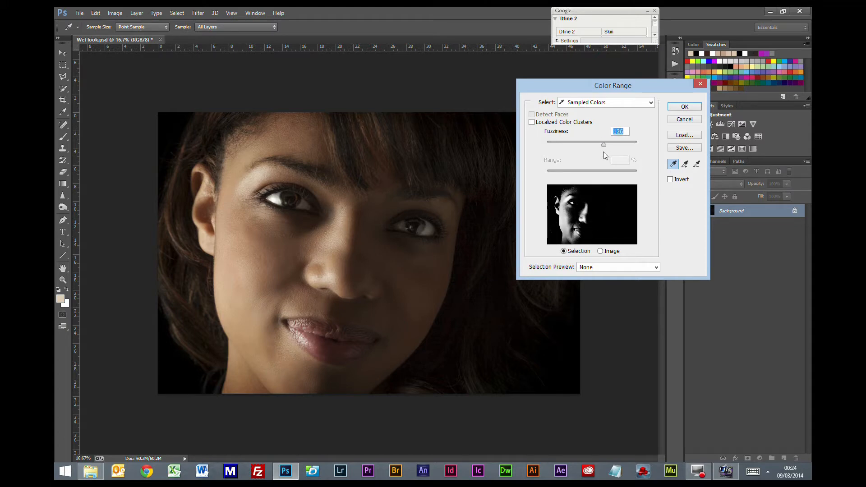
pyautogui.moveTo(603, 144); pyautogui.dragTo(572, 144)
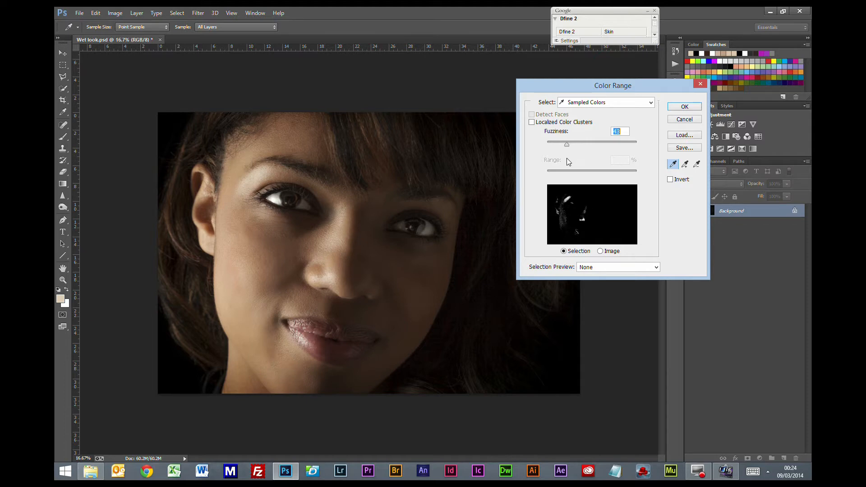
pyautogui.moveTo(567, 143); pyautogui.dragTo(572, 143)
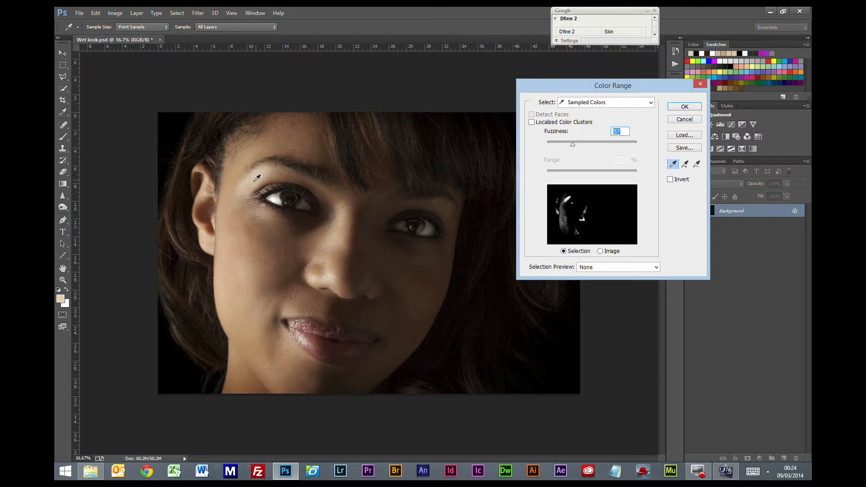
pyautogui.moveTo(341, 237)
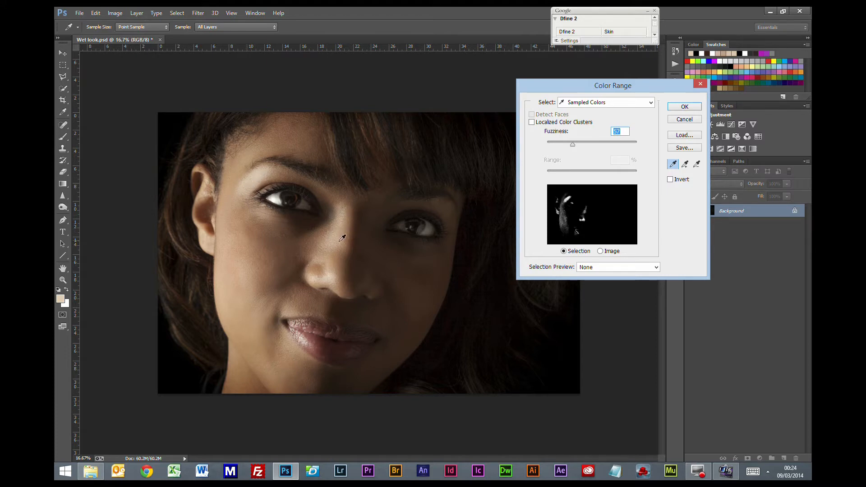
pyautogui.moveTo(311, 350)
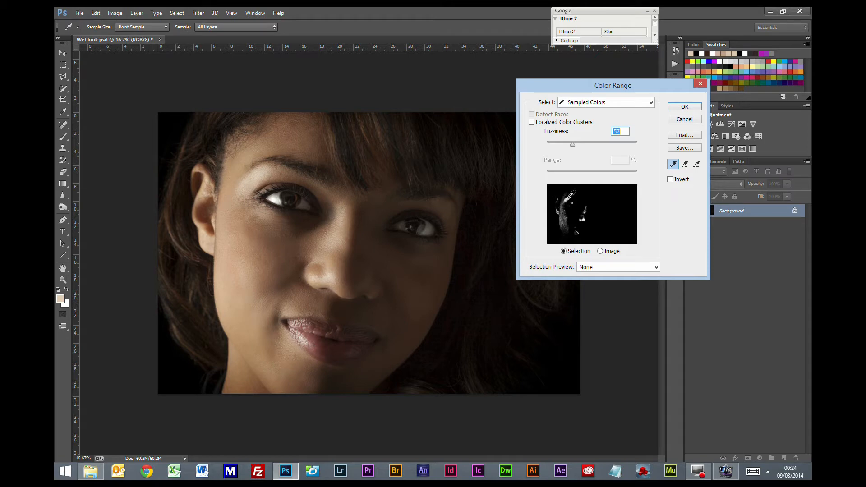
pyautogui.moveTo(570, 154)
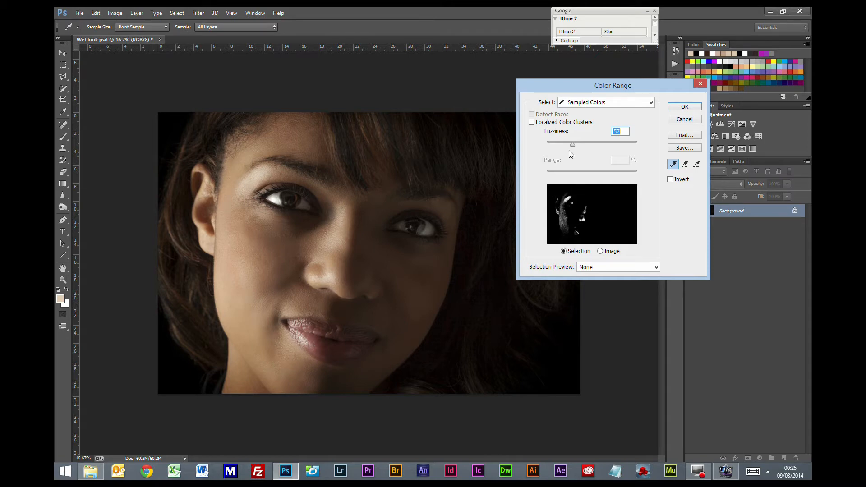
pyautogui.moveTo(573, 144); pyautogui.dragTo(572, 144)
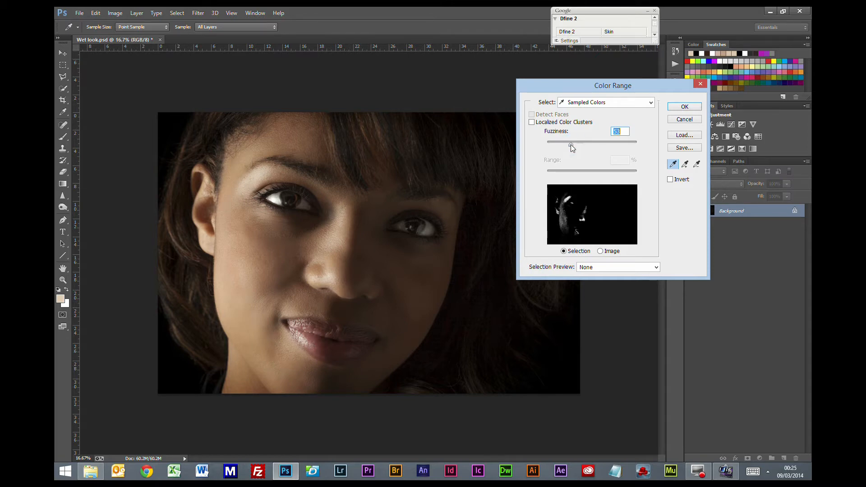
pyautogui.moveTo(572, 145); pyautogui.dragTo(565, 146)
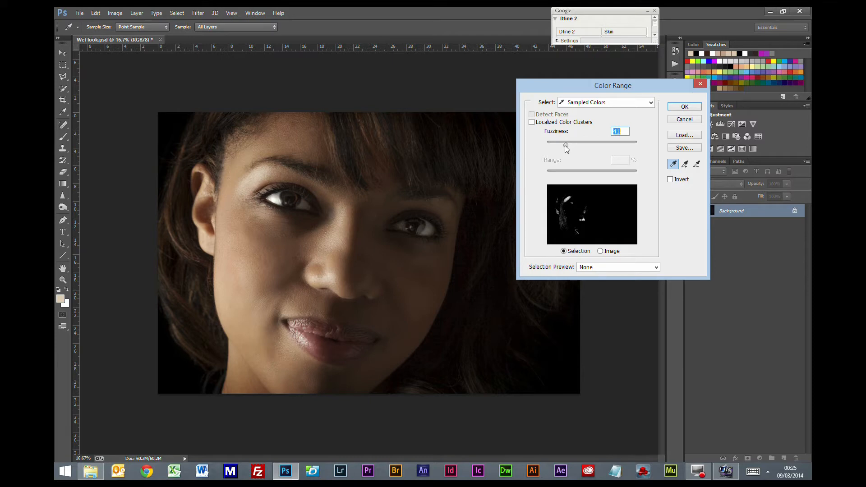
pyautogui.moveTo(565, 142); pyautogui.dragTo(562, 143)
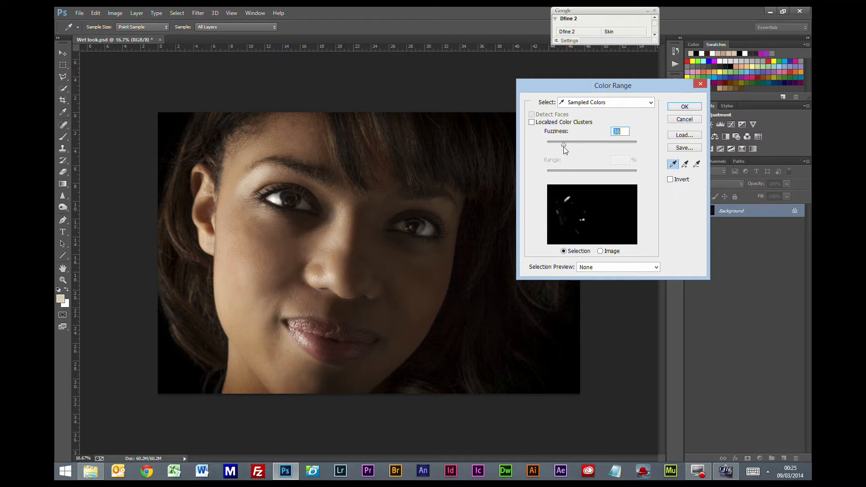
pyautogui.moveTo(578, 142); pyautogui.dragTo(565, 144)
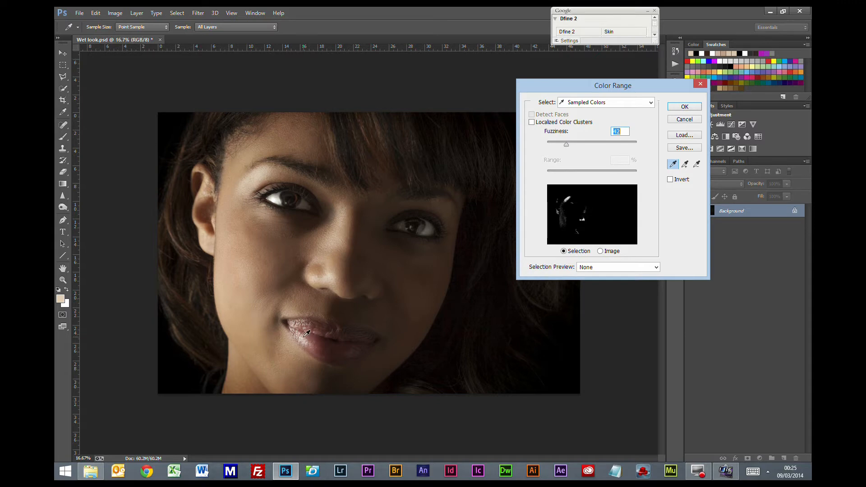
# Step: Sample the lips then the nose-tip highlight, keeping fuzziness low for a tight selection
pyautogui.click(302, 336)
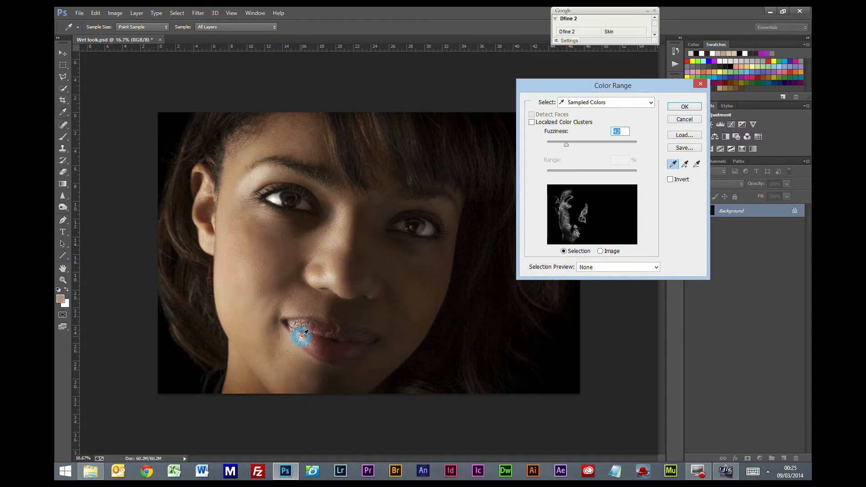
pyautogui.moveTo(566, 145); pyautogui.dragTo(565, 145)
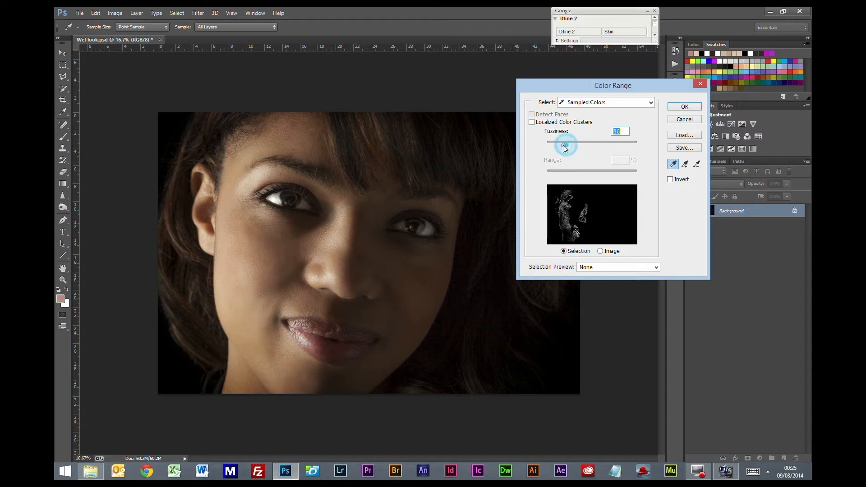
pyautogui.moveTo(565, 144); pyautogui.dragTo(556, 144)
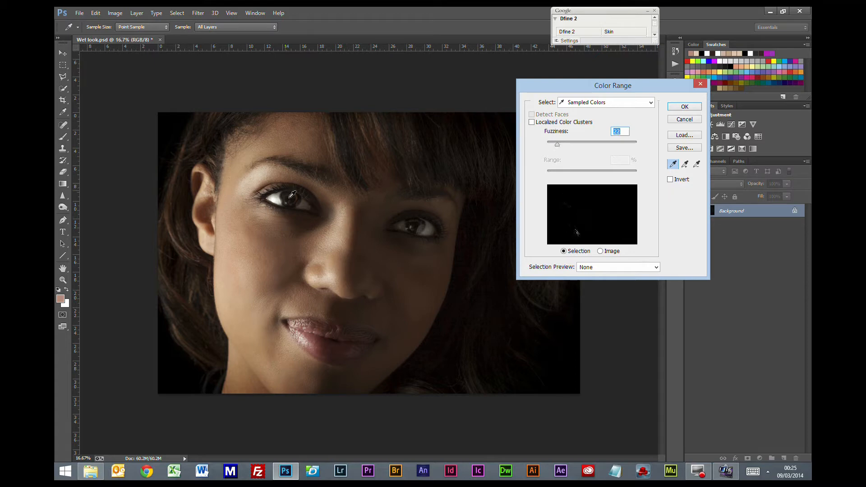
pyautogui.click(330, 276)
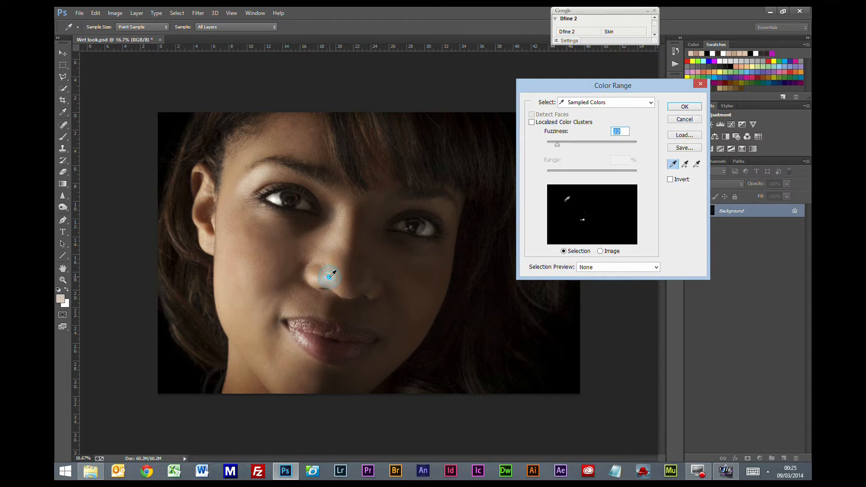
pyautogui.moveTo(556, 144); pyautogui.dragTo(561, 145)
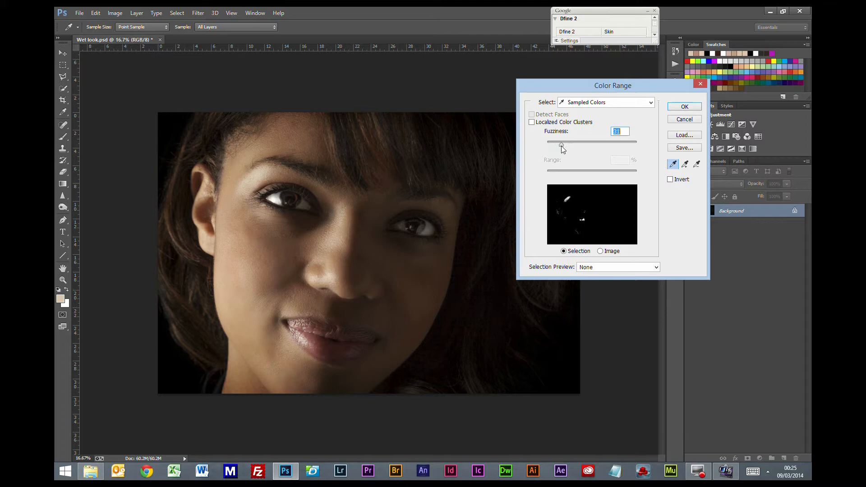
pyautogui.moveTo(560, 142); pyautogui.dragTo(564, 143)
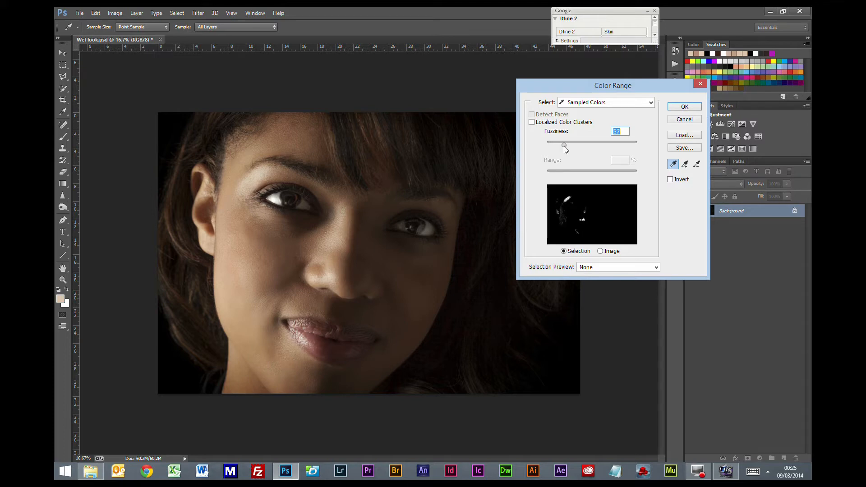
# Step: Sample the highlight above the left eye, fine-tune fuzziness and accept the highlight selection
pyautogui.click(256, 175)
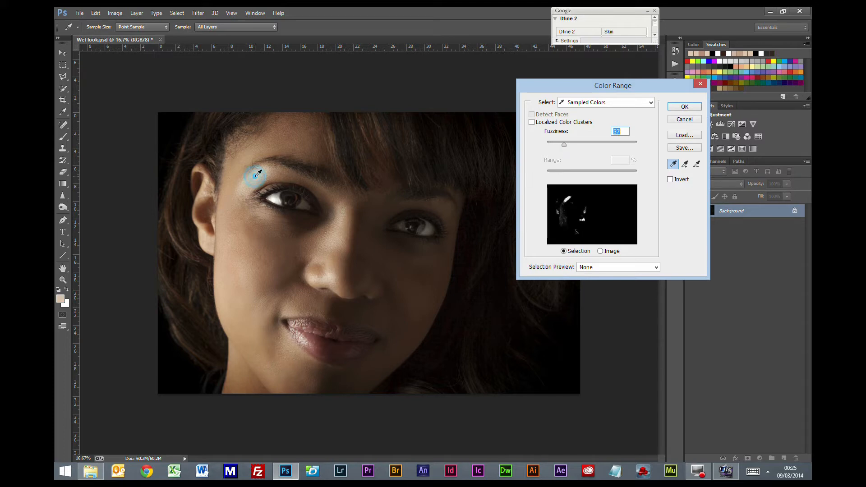
pyautogui.moveTo(562, 145); pyautogui.dragTo(562, 145)
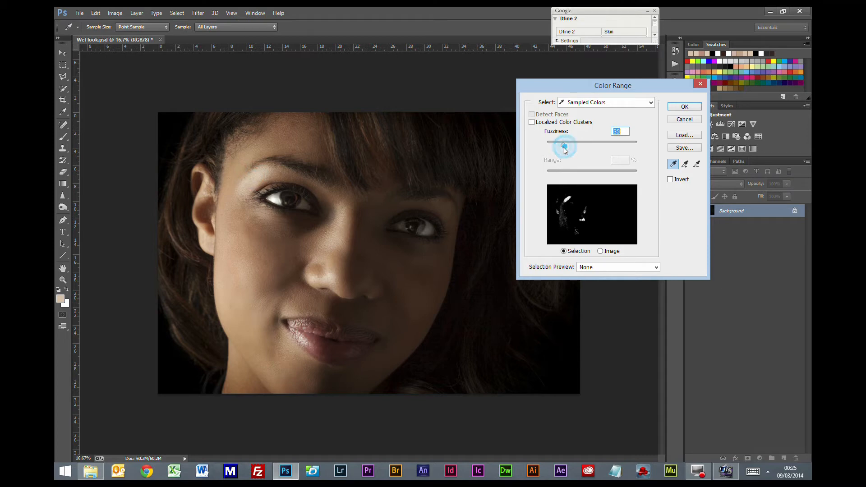
pyautogui.moveTo(564, 143); pyautogui.dragTo(559, 143)
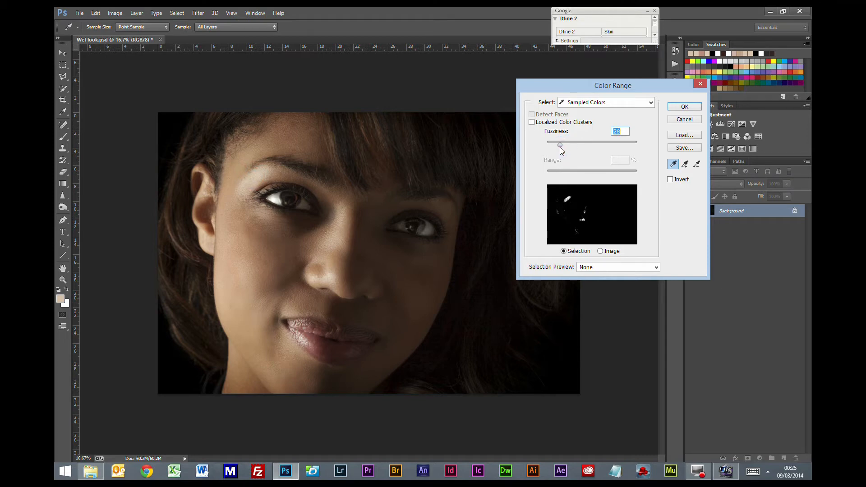
pyautogui.moveTo(559, 145); pyautogui.dragTo(562, 144)
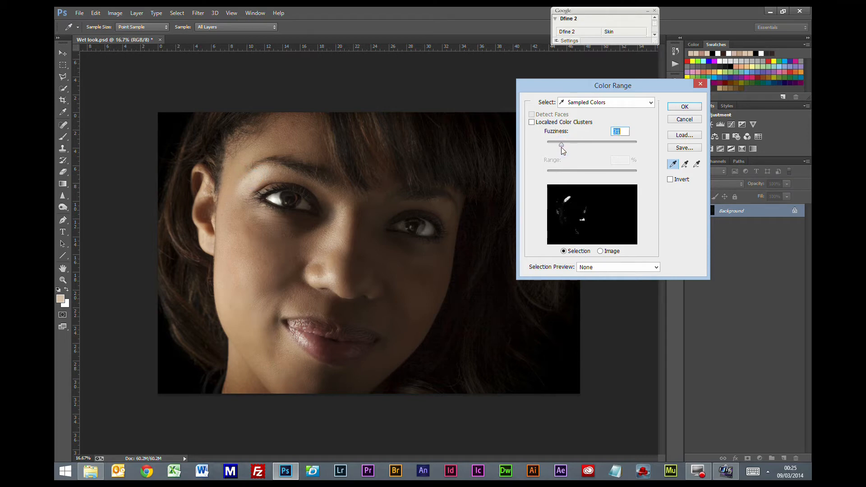
pyautogui.moveTo(560, 144); pyautogui.dragTo(562, 144)
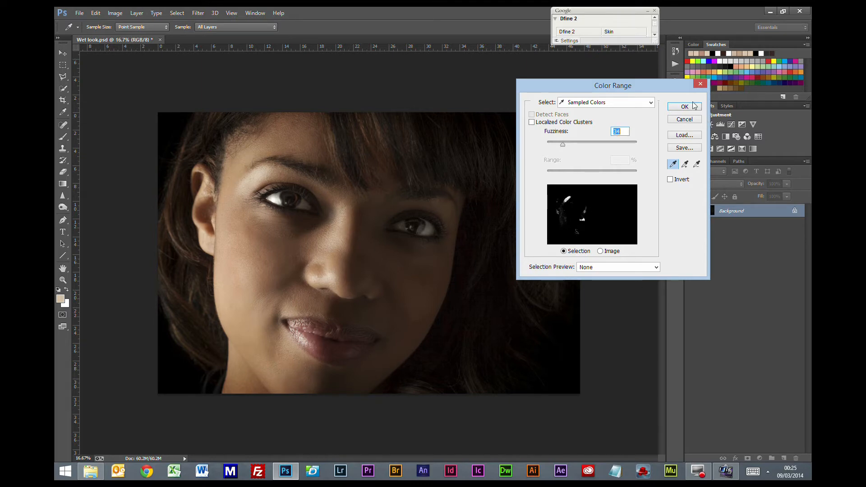
pyautogui.click(684, 107)
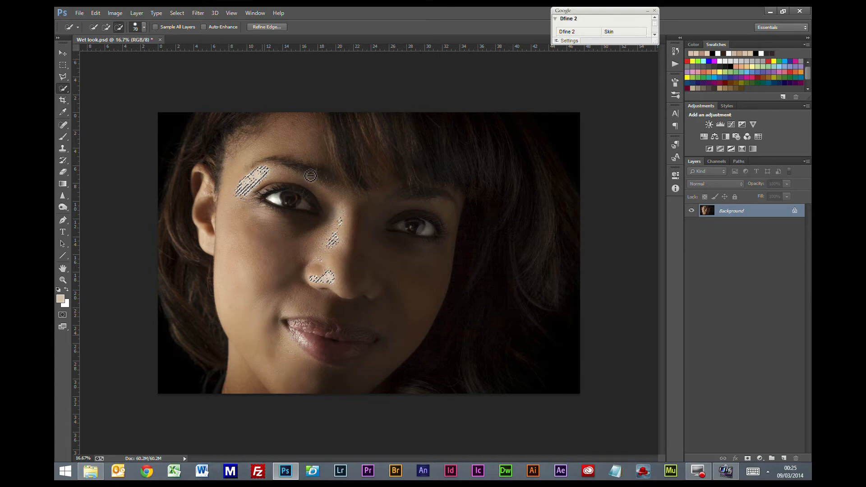
pyautogui.moveTo(513, 305)
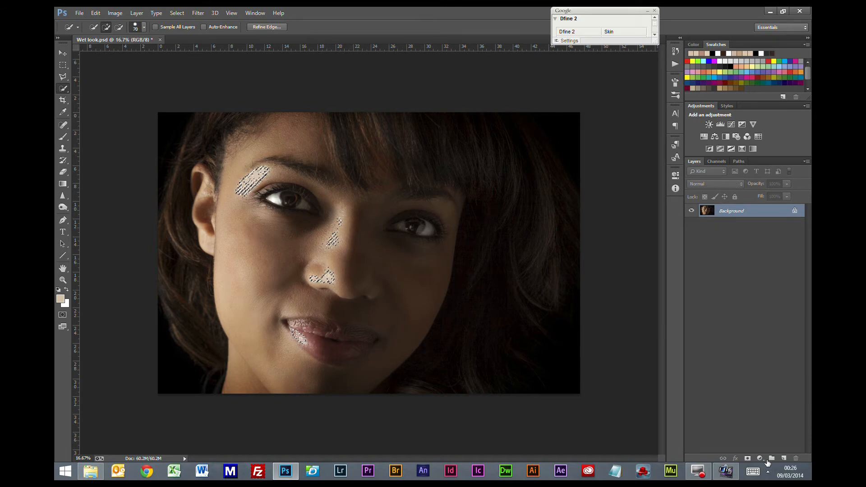
# Step: Add a new empty layer above the photo with the highlight selection active
pyautogui.click(783, 458)
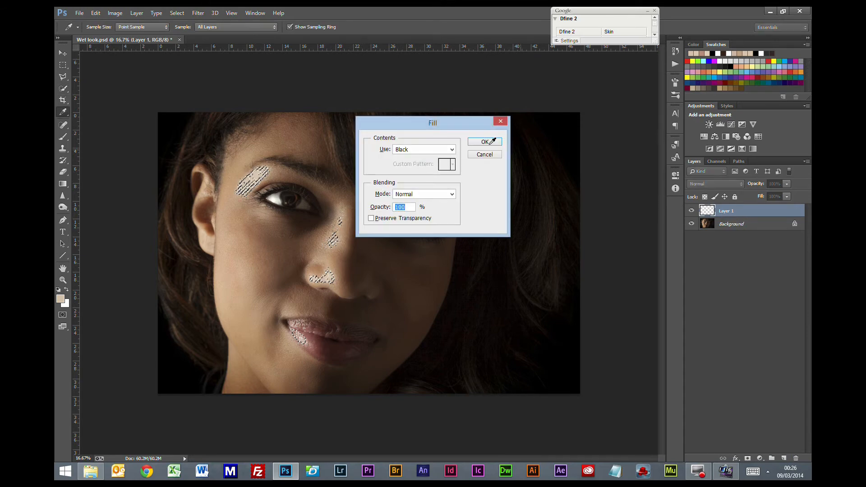
# Step: Fill the highlight selection with white on the new layer
pyautogui.click(423, 148)
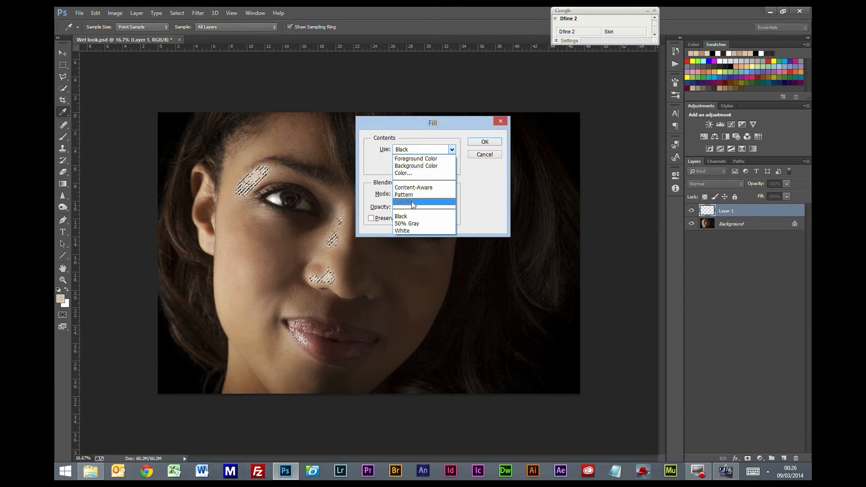
pyautogui.click(402, 230)
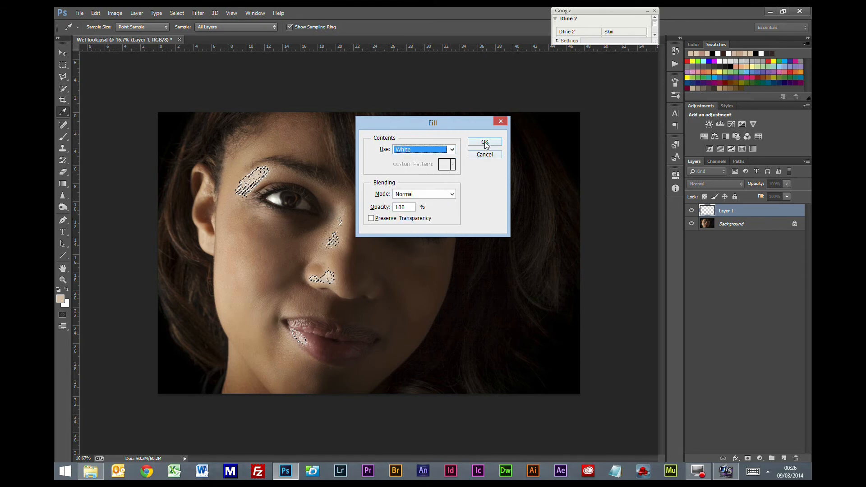
pyautogui.click(485, 142)
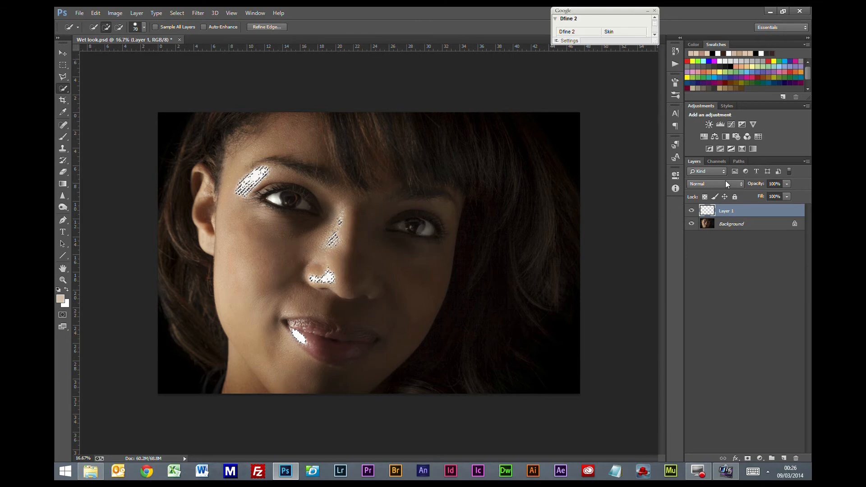
# Step: Set the white highlight layer to Overlay blend mode at about 20% opacity
pyautogui.click(712, 183)
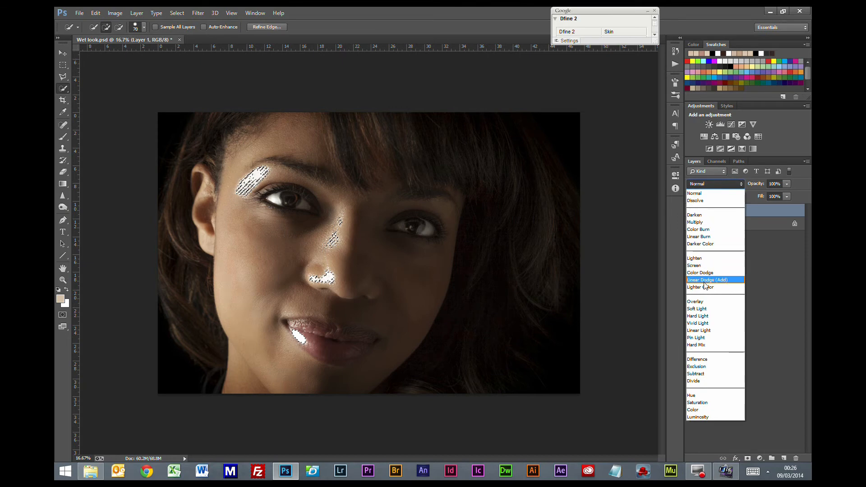
pyautogui.click(694, 302)
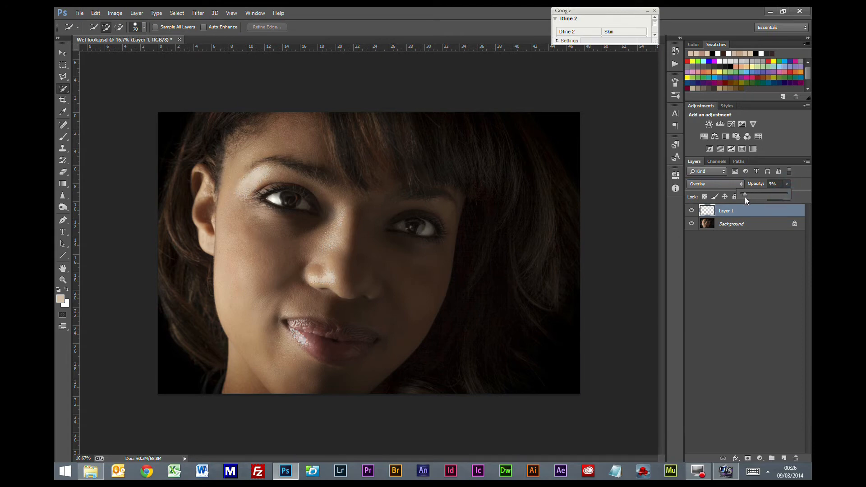
pyautogui.moveTo(751, 196); pyautogui.dragTo(743, 195)
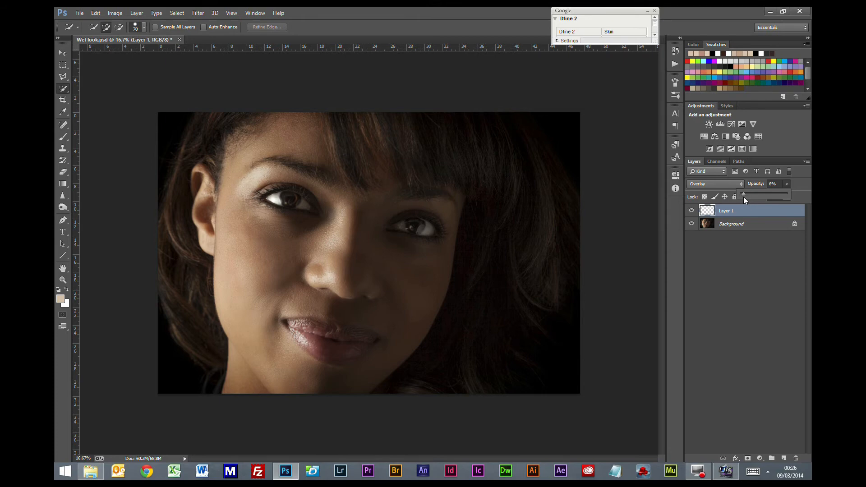
pyautogui.moveTo(745, 196); pyautogui.dragTo(751, 196)
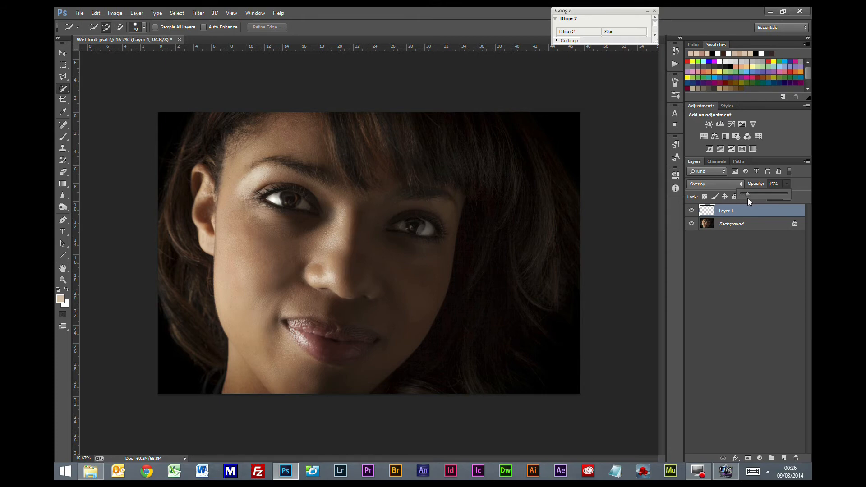
pyautogui.moveTo(745, 194); pyautogui.dragTo(751, 195)
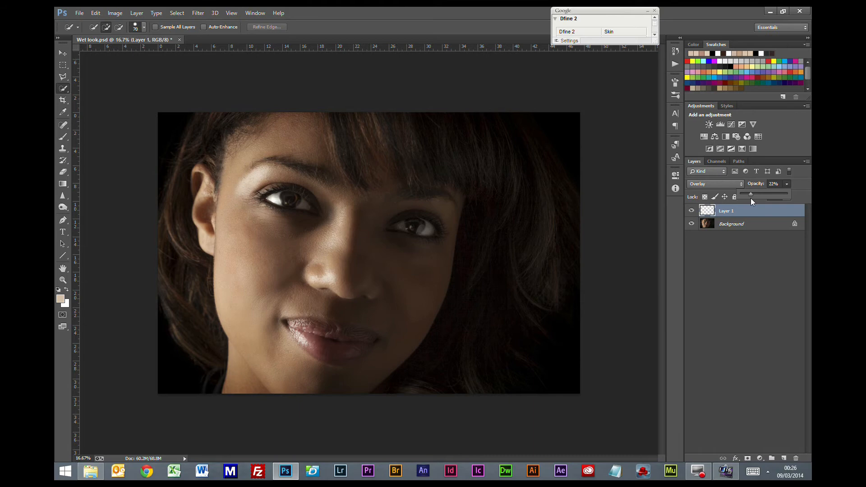
pyautogui.moveTo(752, 195); pyautogui.dragTo(749, 194)
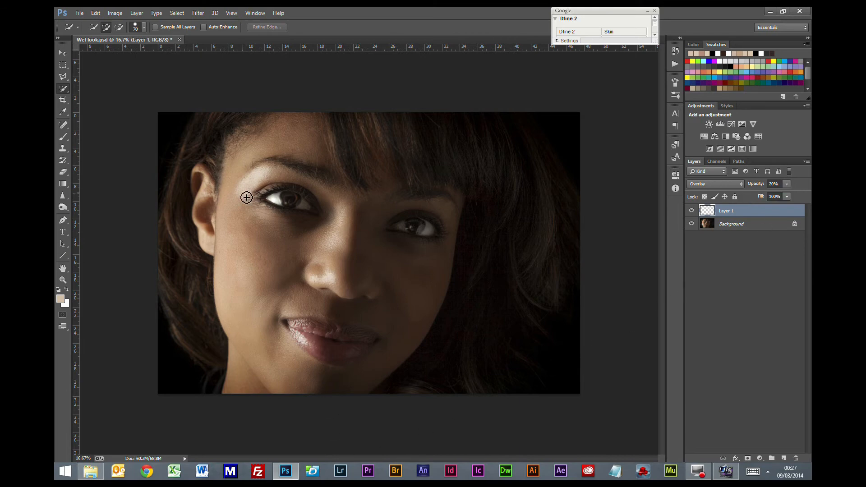
pyautogui.moveTo(259, 181)
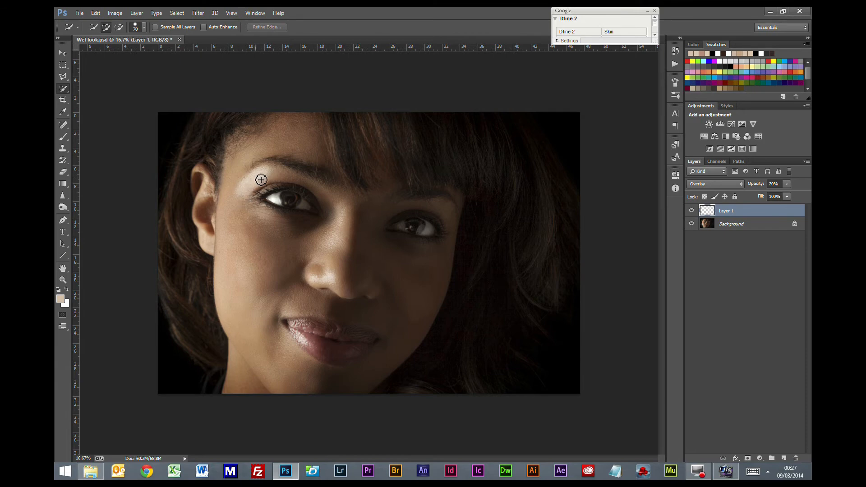
pyautogui.moveTo(263, 177)
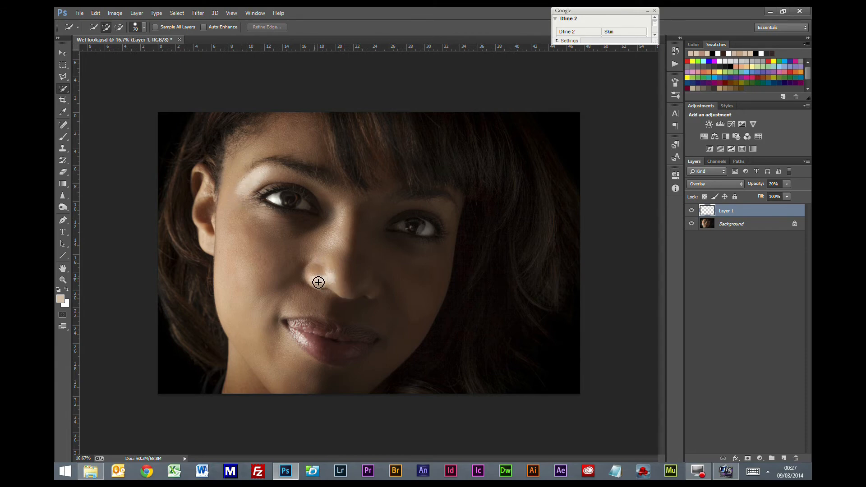
pyautogui.click(691, 211)
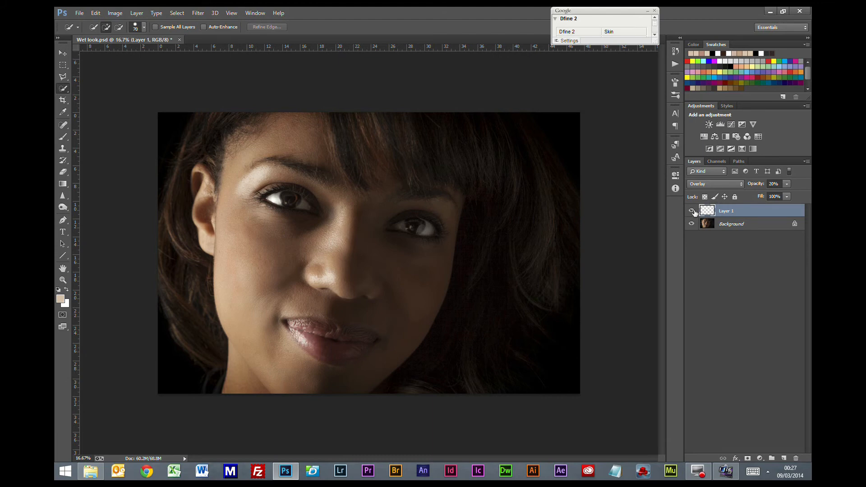
pyautogui.click(692, 210)
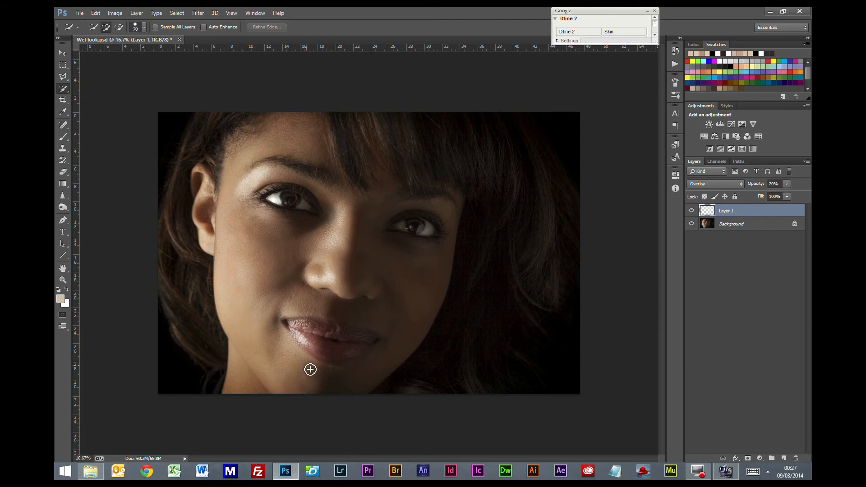
pyautogui.moveTo(55, 193)
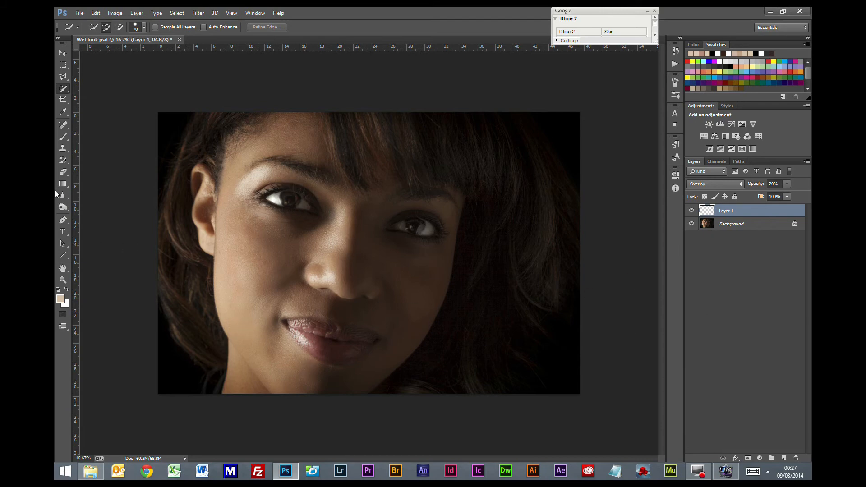
pyautogui.moveTo(789, 182)
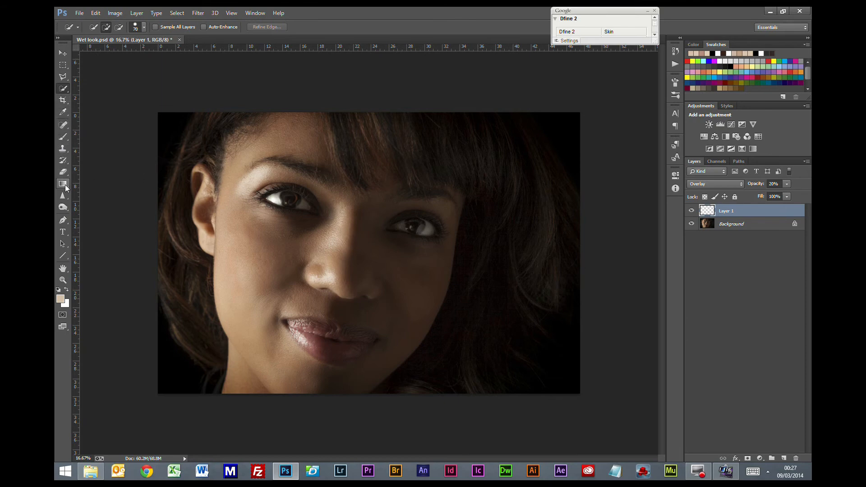
# Step: Softly erase highlight beneath the nose and beside the mouth with a low-opacity eraser
pyautogui.click(63, 173)
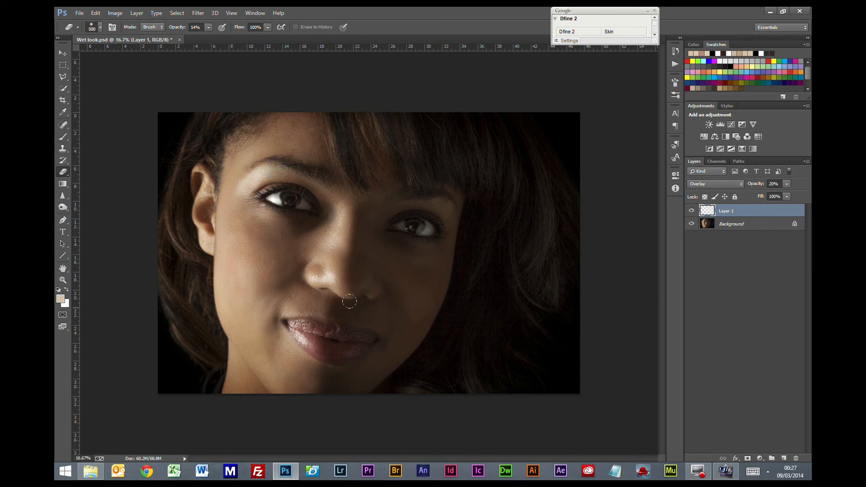
pyautogui.moveTo(349, 301); pyautogui.dragTo(314, 265)
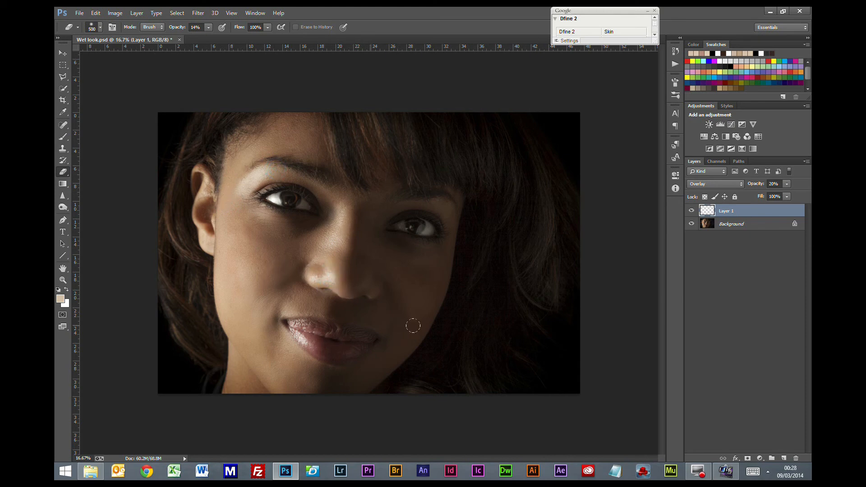
pyautogui.click(691, 211)
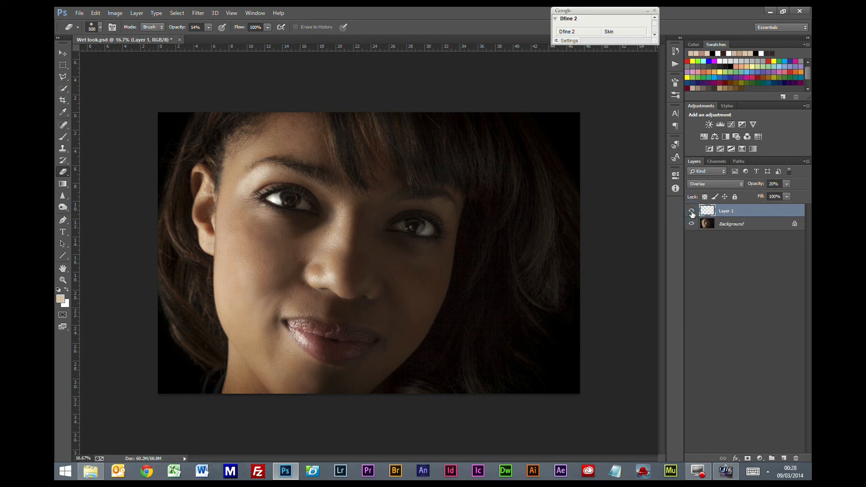
pyautogui.click(690, 211)
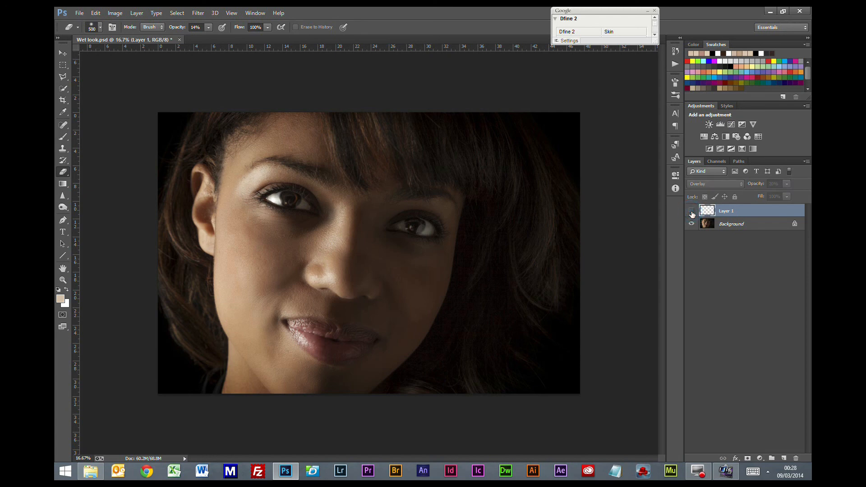
pyautogui.click(691, 211)
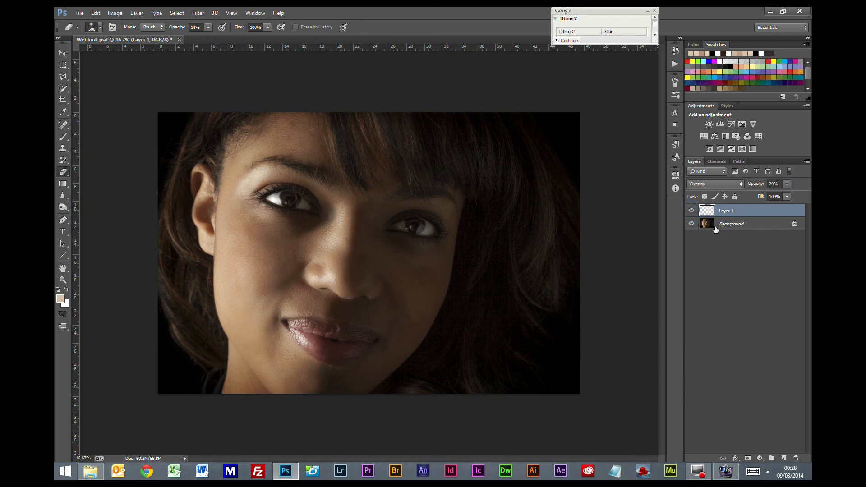
pyautogui.click(294, 338)
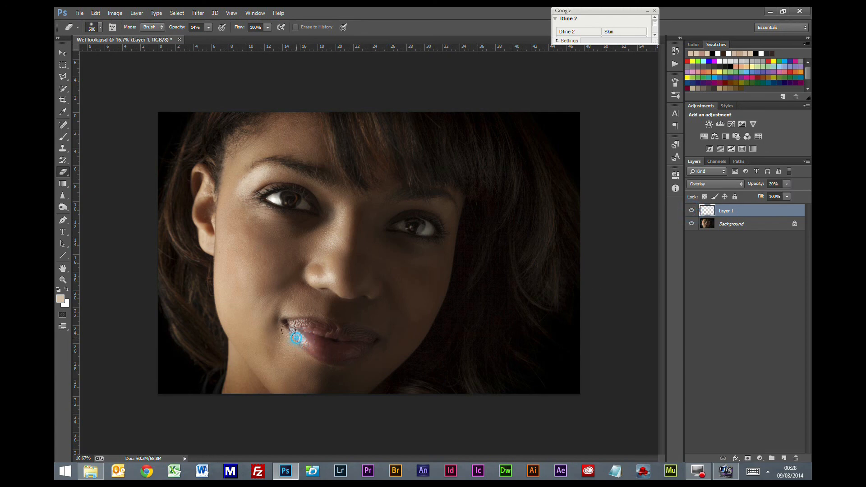
pyautogui.click(691, 211)
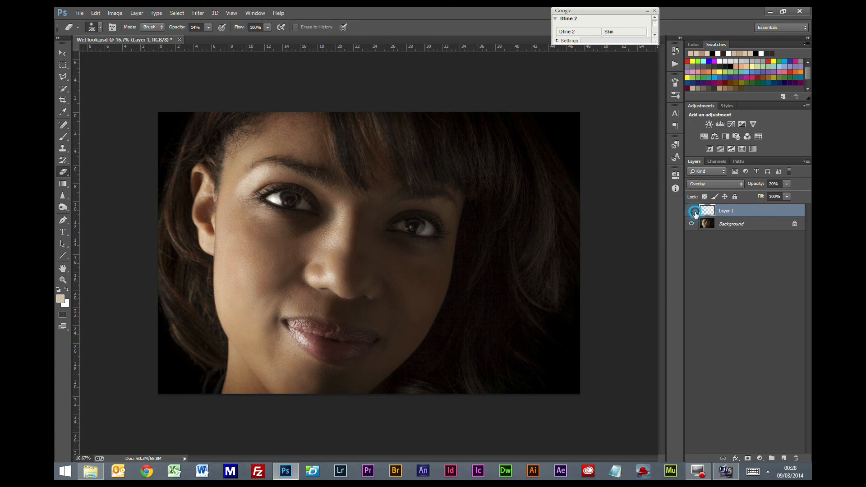
pyautogui.click(691, 211)
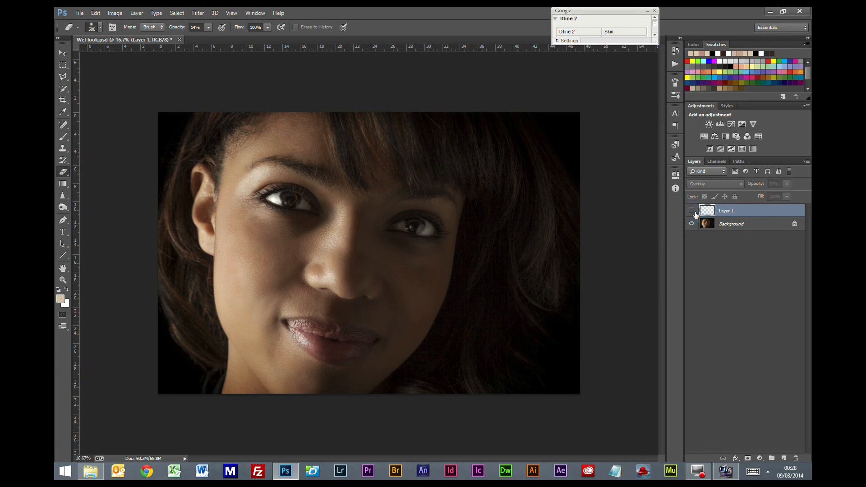
pyautogui.click(691, 214)
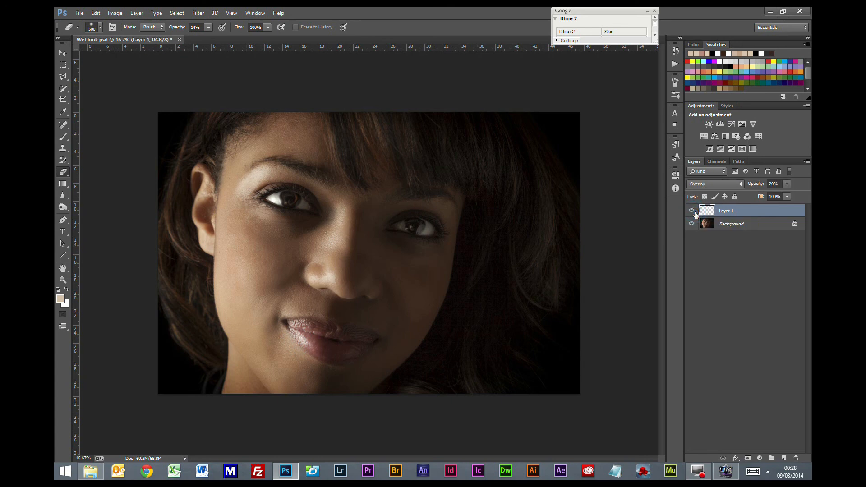